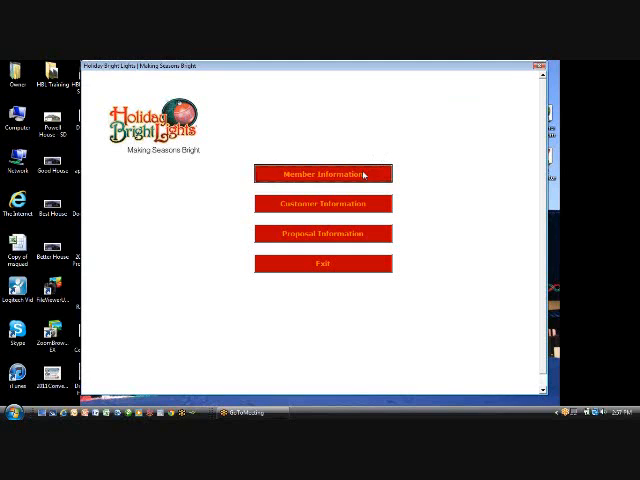
Show Member Information with the Set Proposal Defaults tax rate settings
left_click(322, 174)
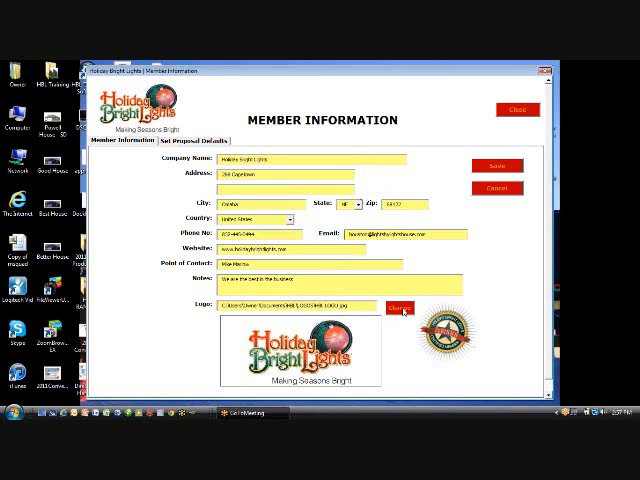
left_click(400, 308)
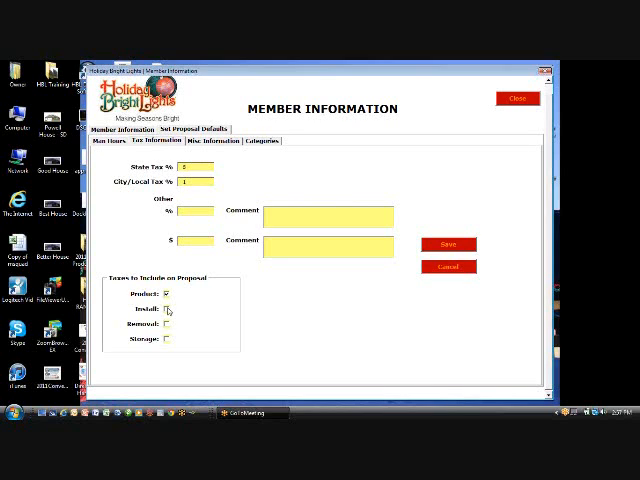
mouse_move(168, 334)
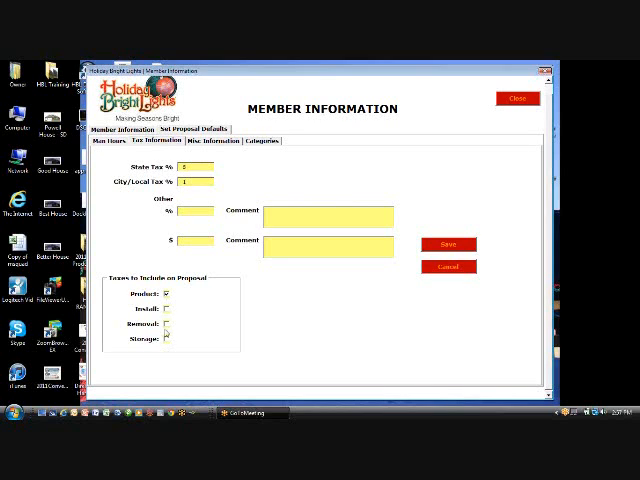
left_click(168, 292)
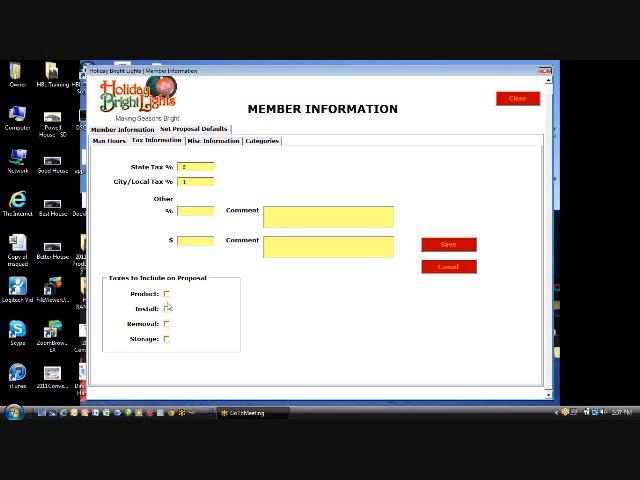
left_click(168, 292)
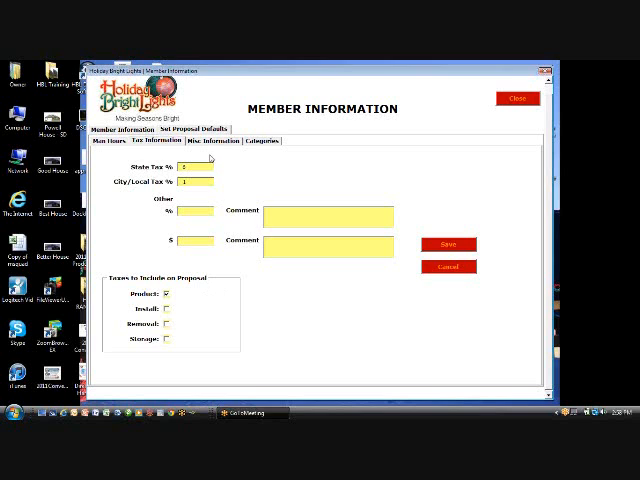
Show the Misc Information defaults: workup hours, hourly charge, removal and storage percentages
left_click(212, 140)
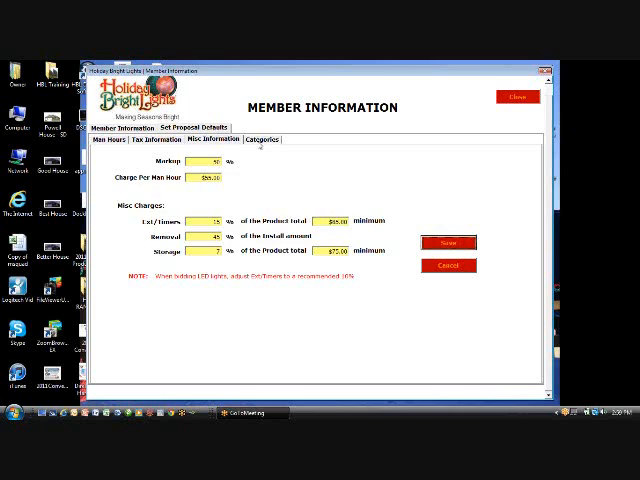
Select a product category, set its Markup % to 2 and save it
left_click(260, 140)
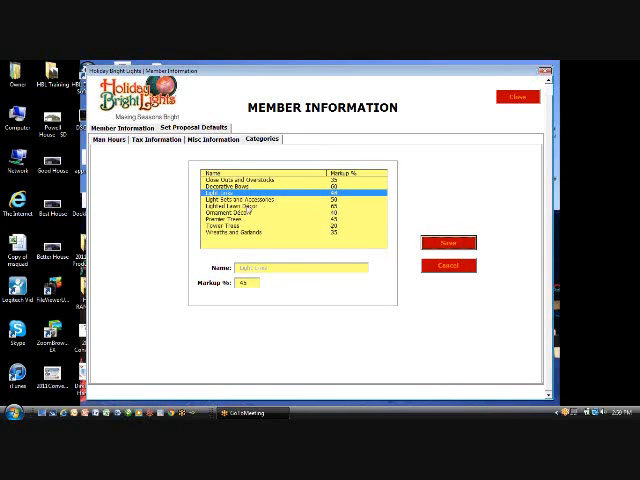
left_click(270, 220)
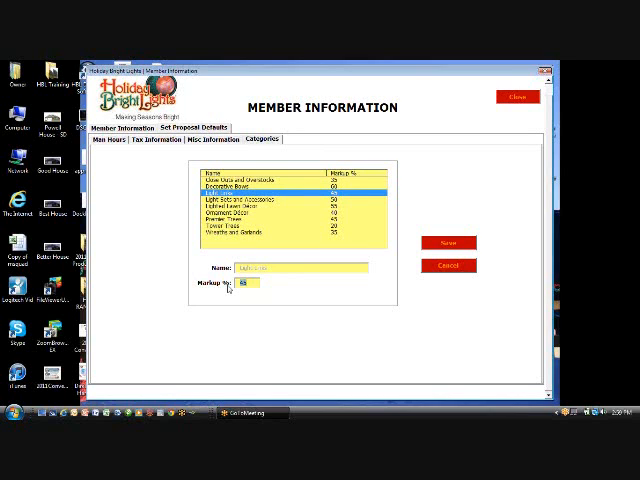
type("2")
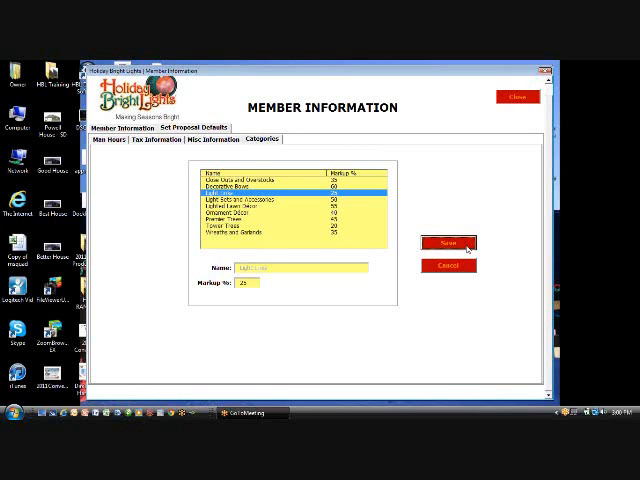
left_click(216, 140)
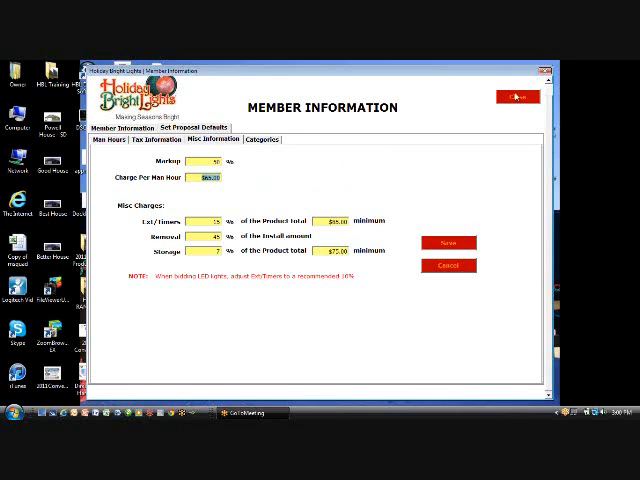
Close Member Information, review the Customer Information records, and return to the main menu
left_click(448, 244)
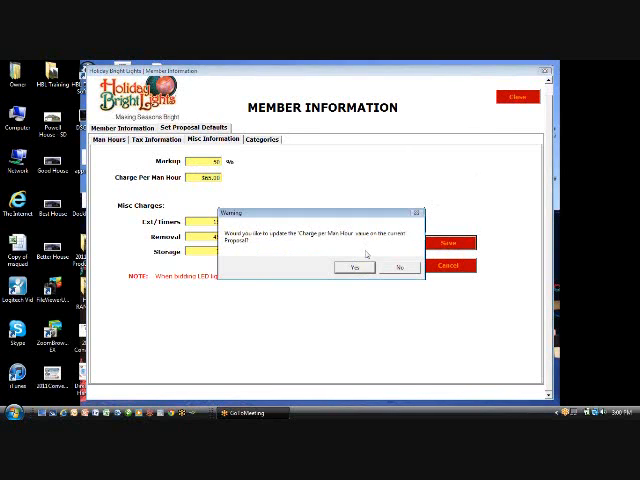
left_click(348, 268)
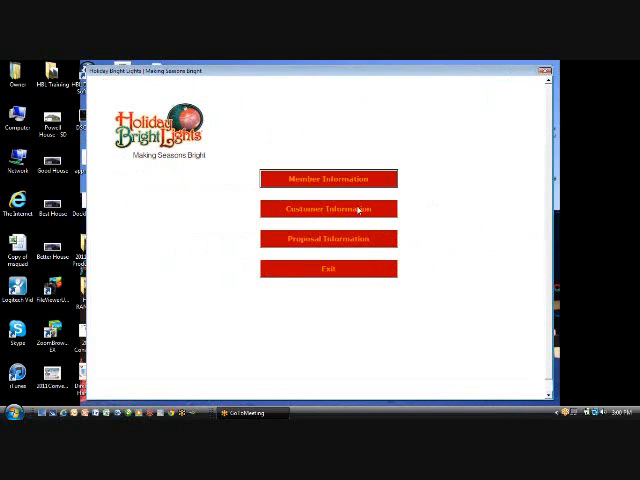
left_click(328, 208)
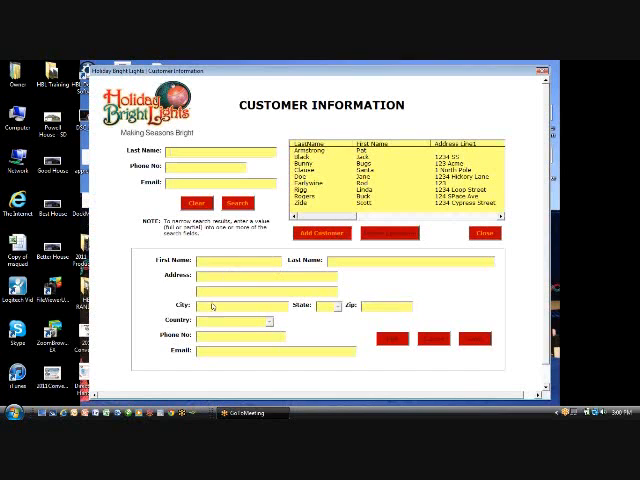
left_click(330, 172)
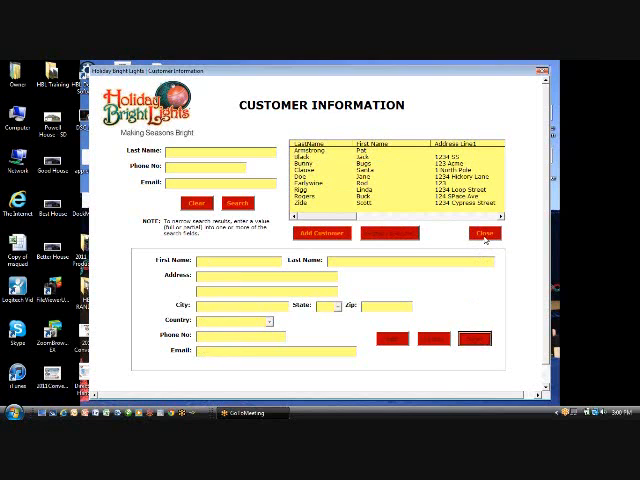
left_click(484, 232)
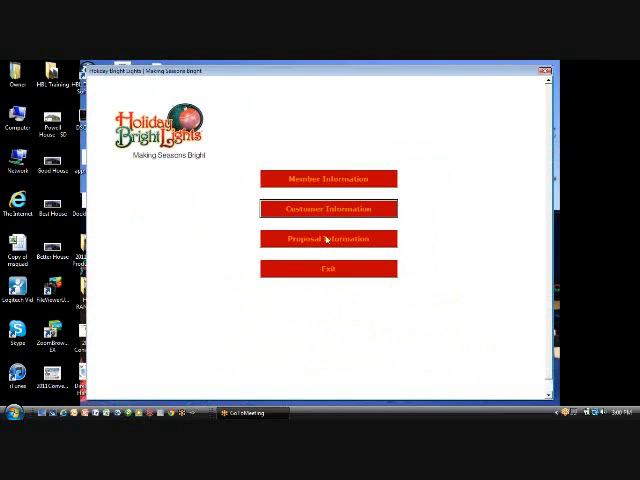
Start a fresh proposal and add the first light item with quantity 4
left_click(328, 238)
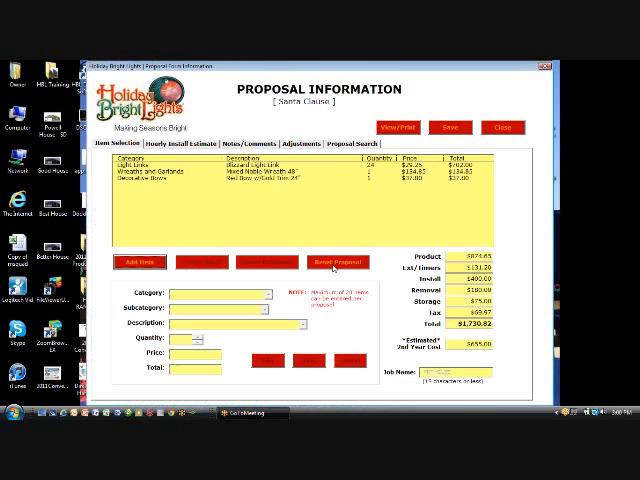
left_click(336, 262)
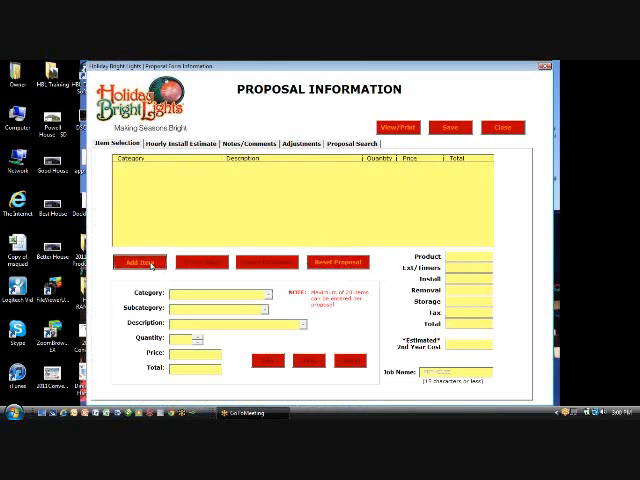
left_click(140, 260)
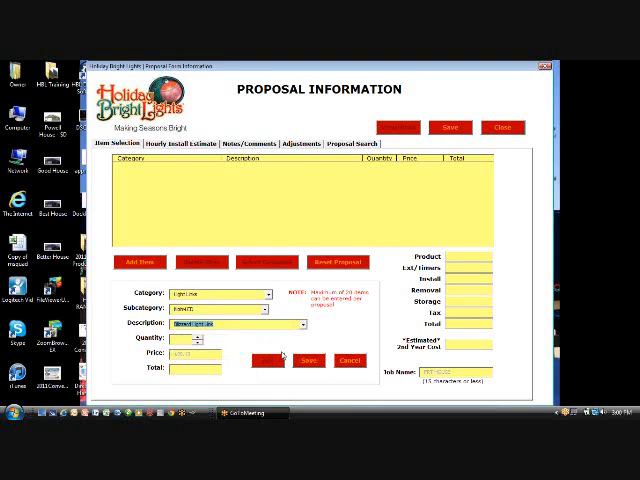
type("4")
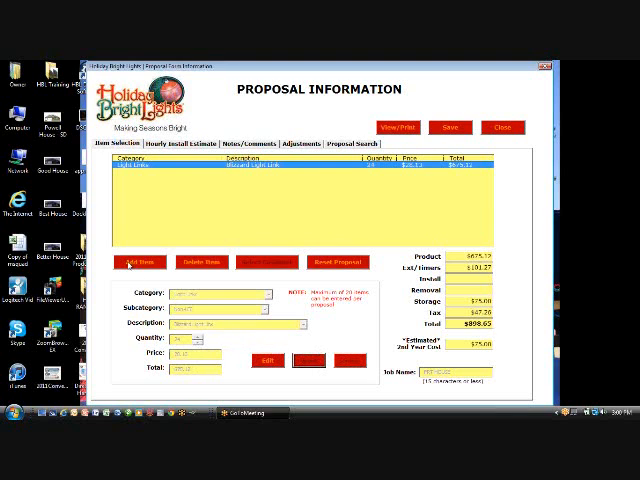
Add further light items, choosing each product description and entering its quantity
left_click(270, 292)
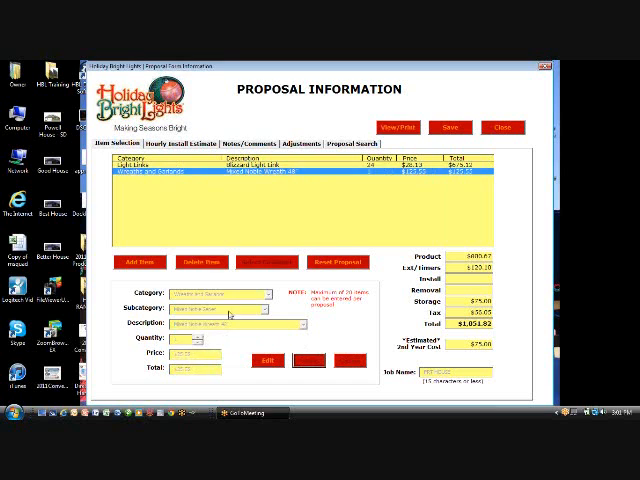
left_click(264, 292)
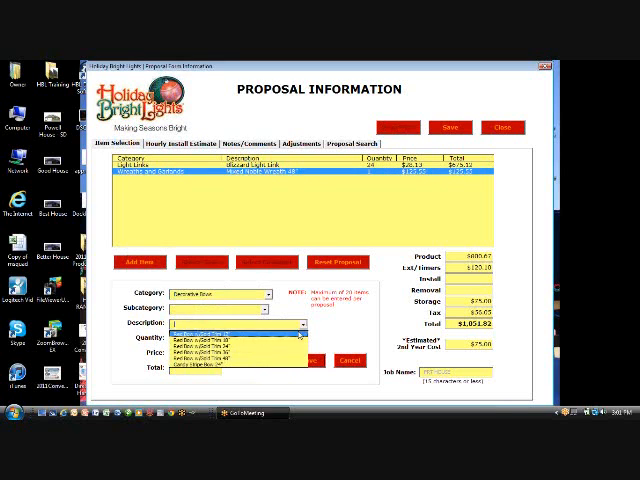
left_click(230, 332)
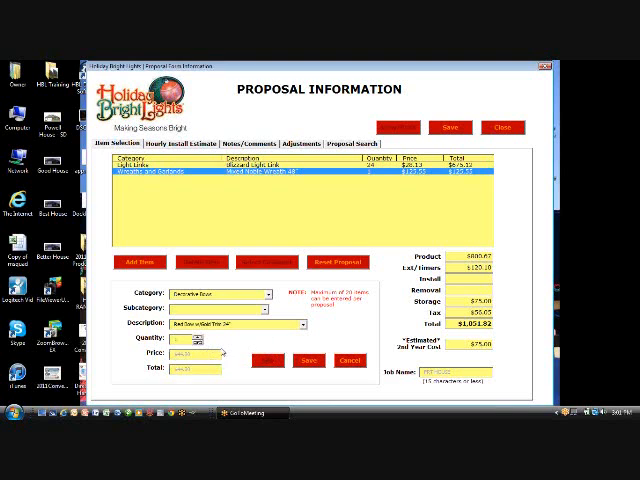
left_click(308, 360)
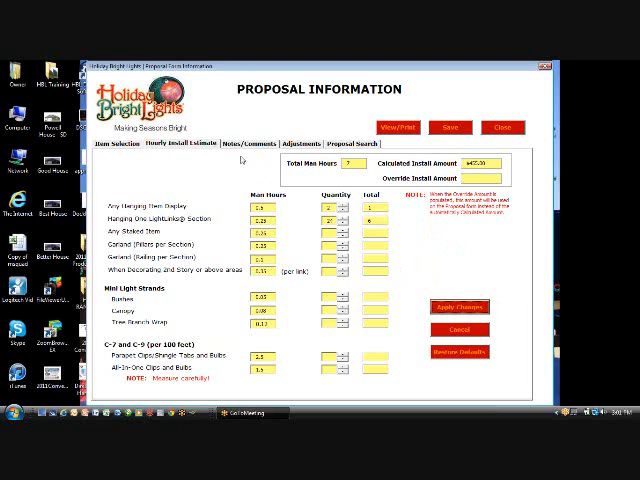
Show the proposal's Notes/Comments page with proposal and miscellaneous notes areas
left_click(248, 144)
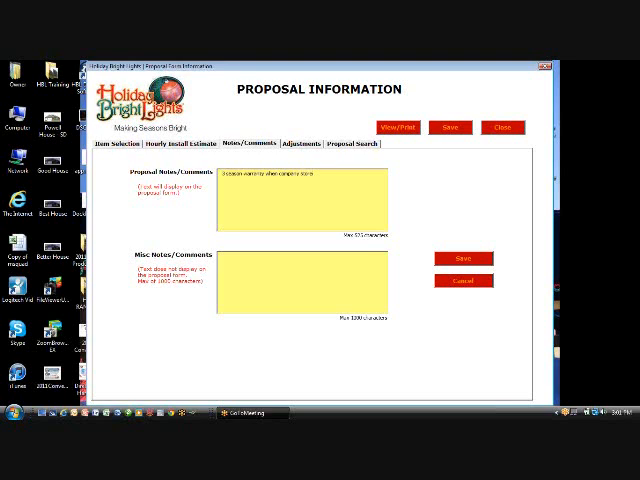
Enter 'product' as the proposal note and move to the Adjustments page
type("product. 50% down to secure")
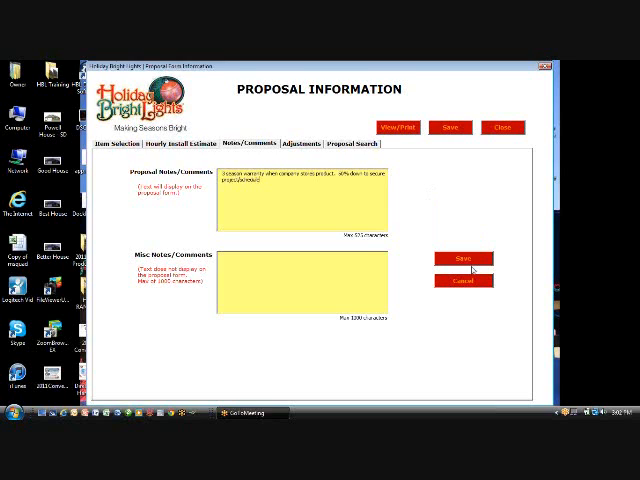
left_click(304, 142)
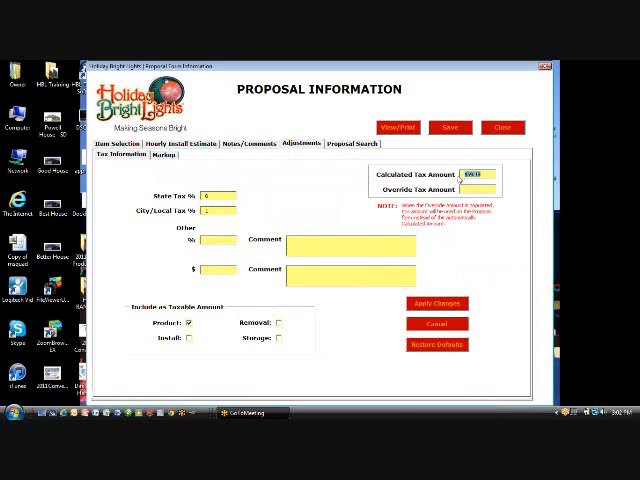
Enter the state and city/local tax rates so the item totals include tax
left_click(164, 156)
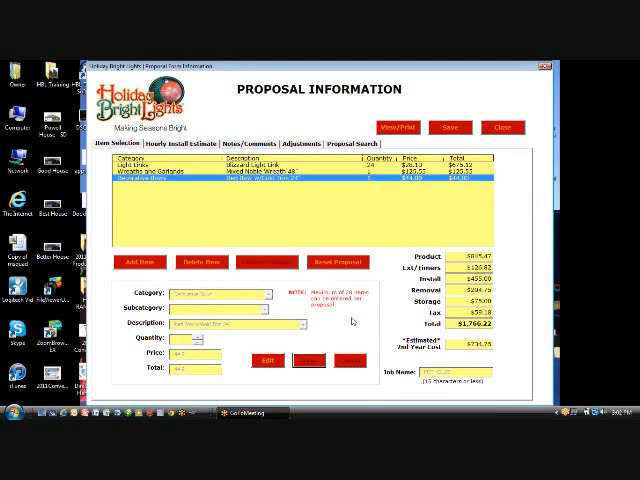
Search the saved proposal files, then show the finished proposal as a printable Excel spreadsheet
left_click(336, 144)
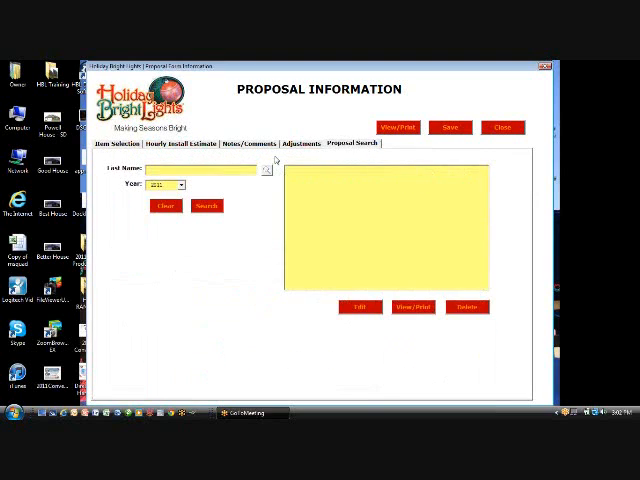
left_click(130, 144)
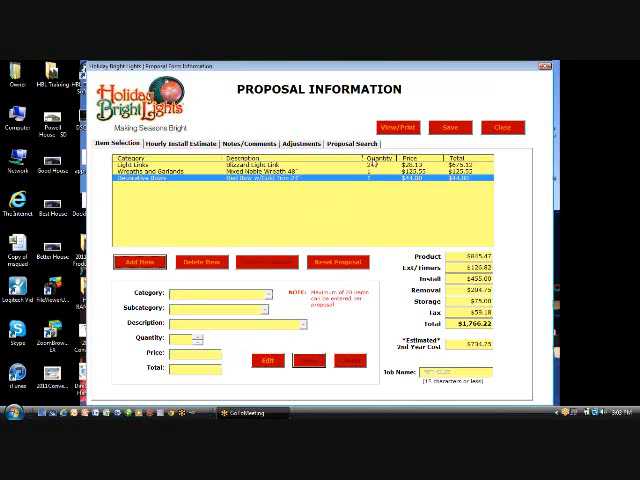
left_click(352, 144)
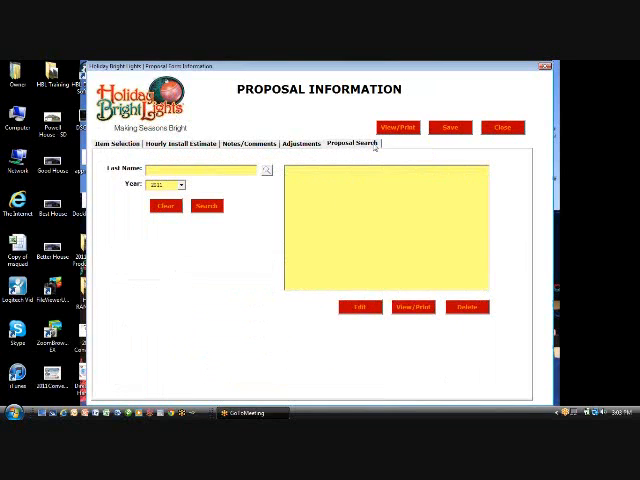
left_click(206, 204)
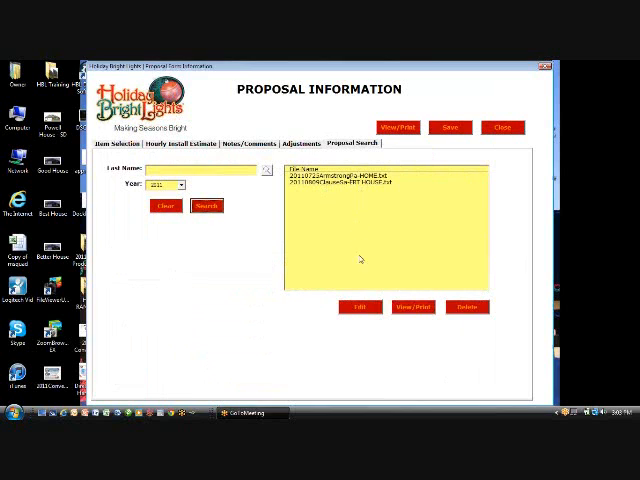
mouse_move(468, 308)
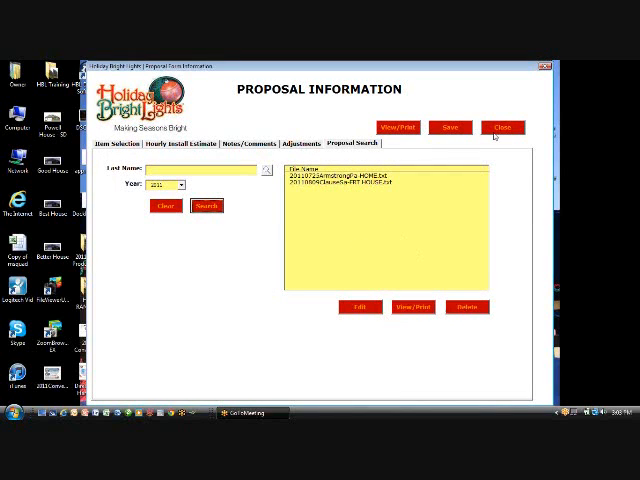
left_click(116, 142)
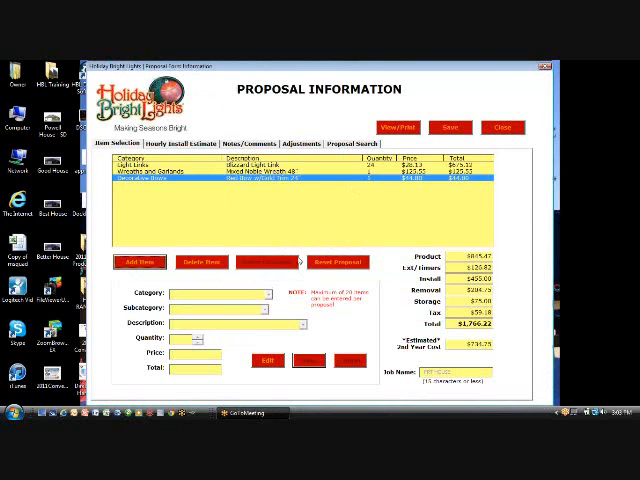
left_click(504, 128)
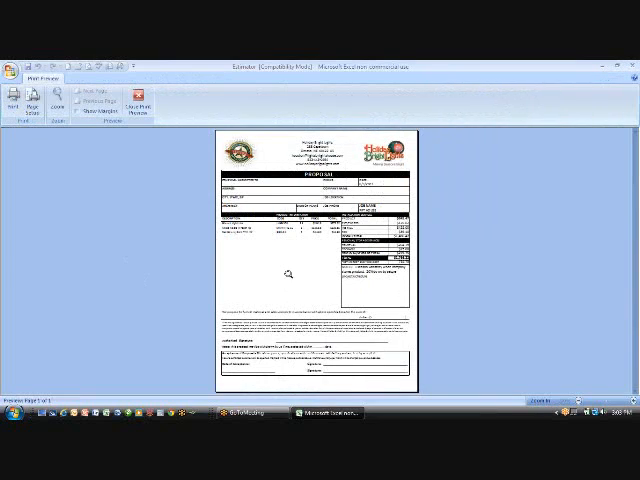
Zoom into the Excel print preview, scroll through items, install totals and terms, then close it
left_click(64, 104)
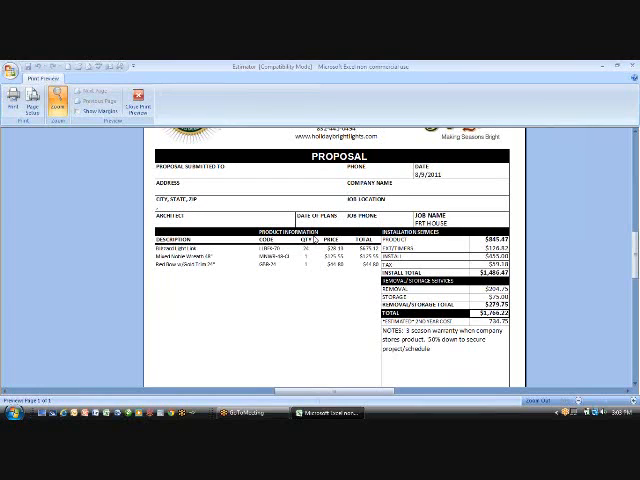
mouse_move(256, 272)
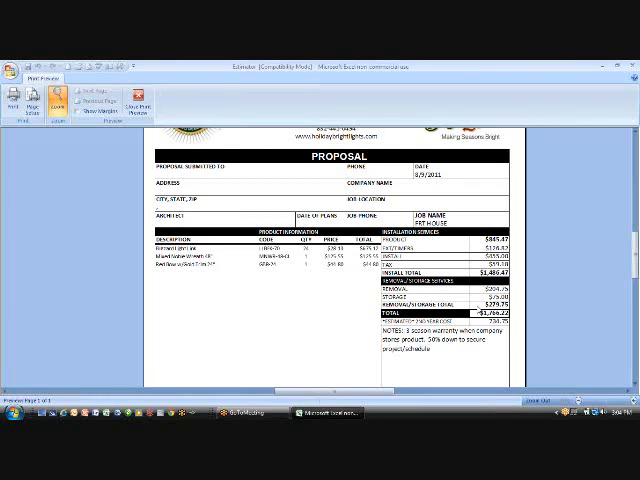
mouse_move(478, 322)
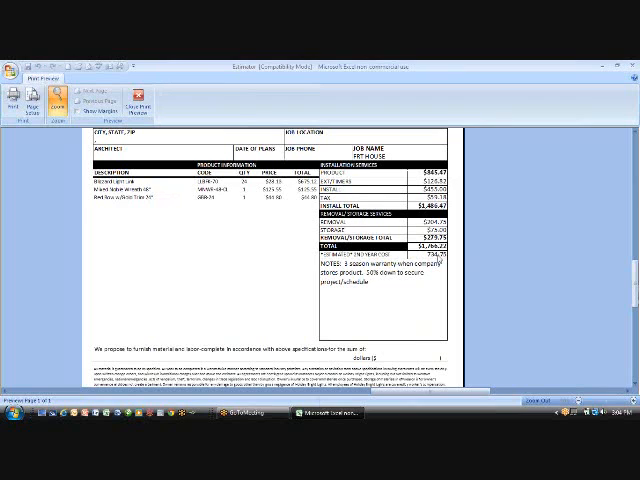
mouse_move(368, 288)
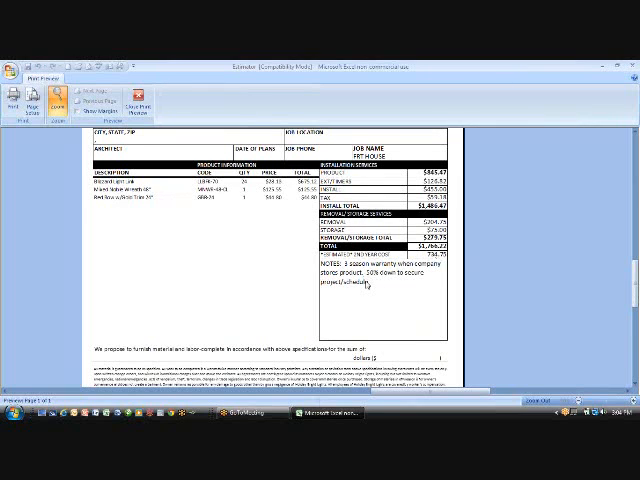
scroll("down", 3)
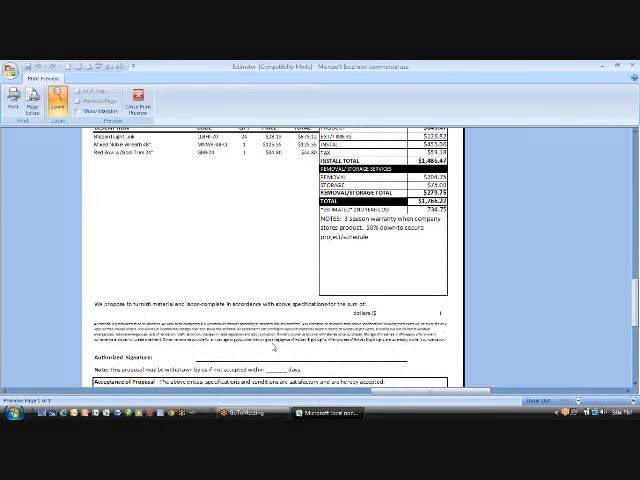
scroll("down", 3)
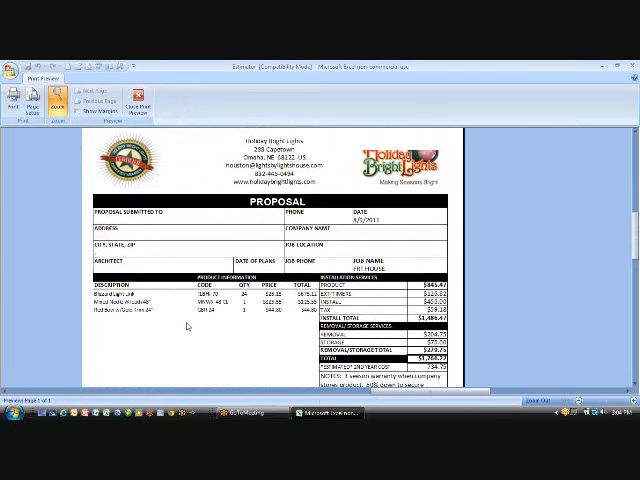
left_click(138, 100)
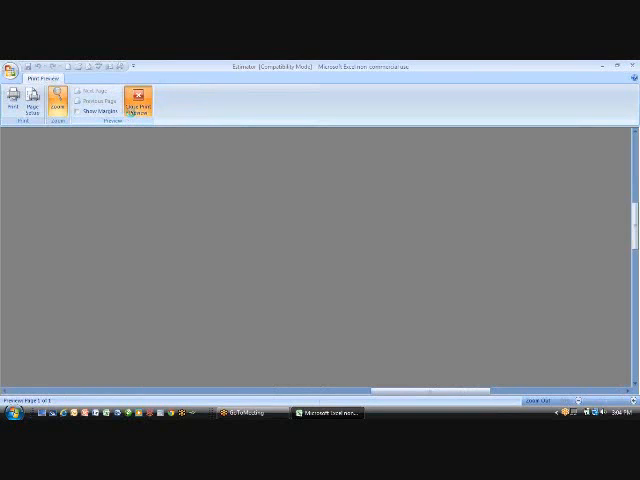